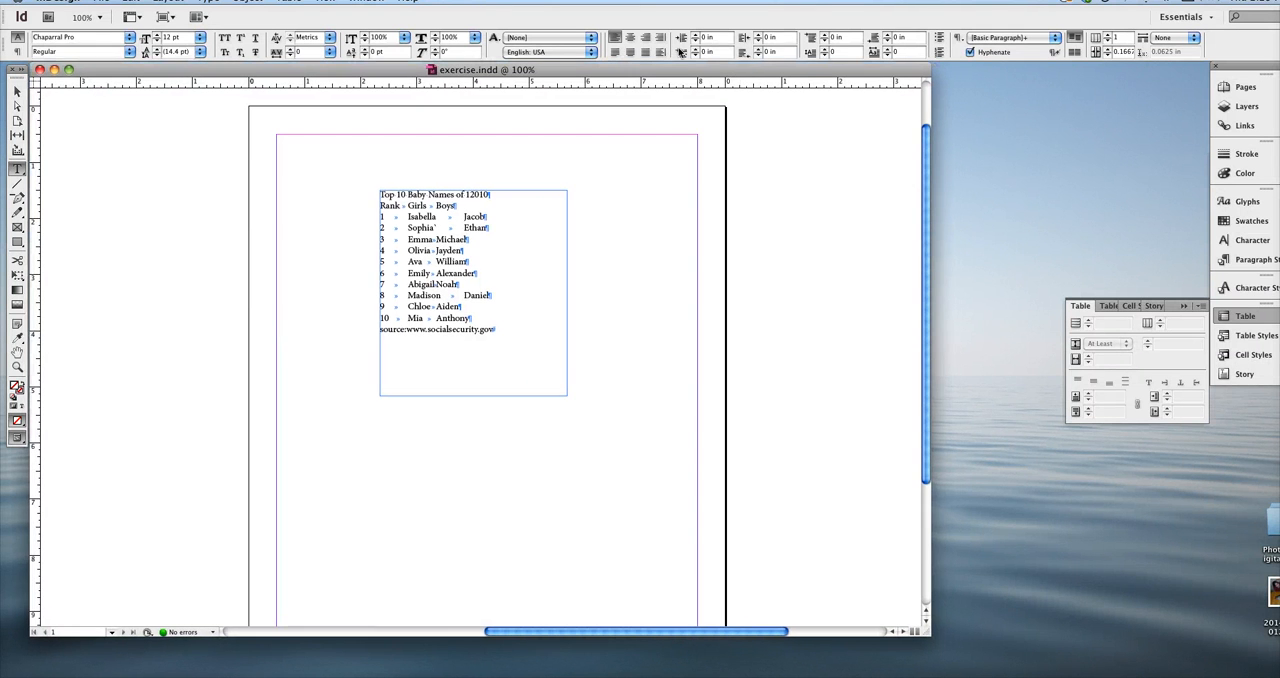
pyautogui.moveTo(680, 52)
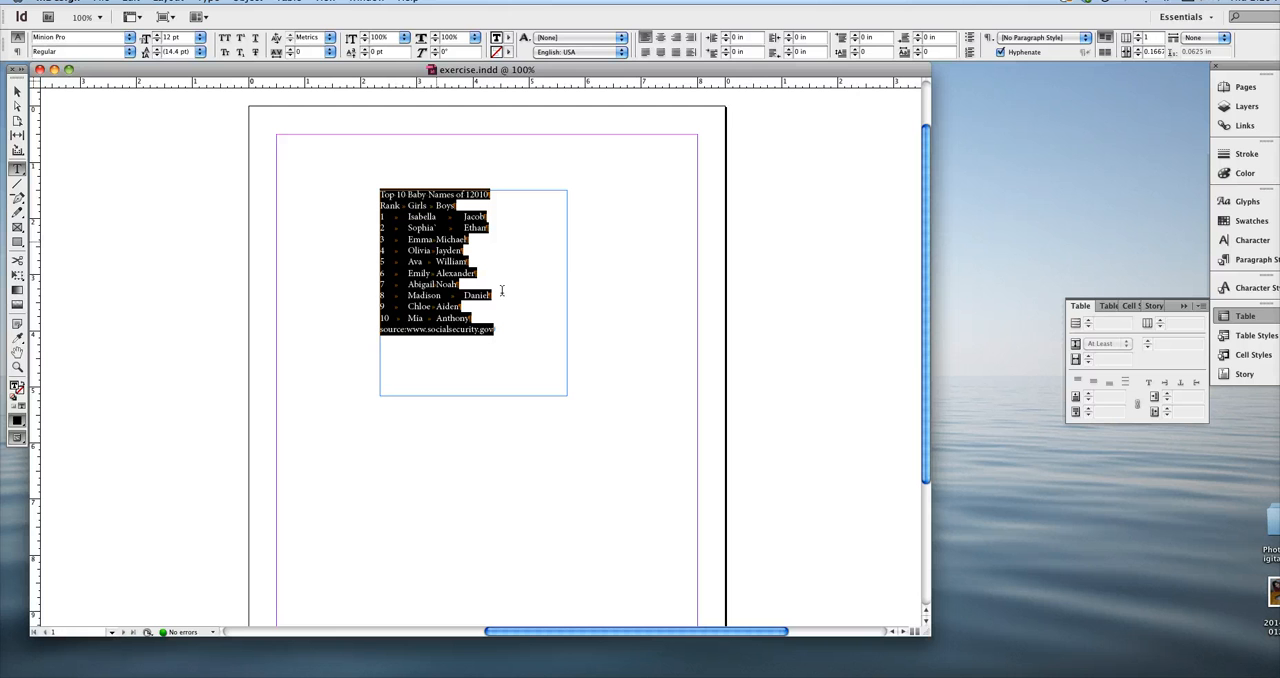
pyautogui.moveTo(564, 292)
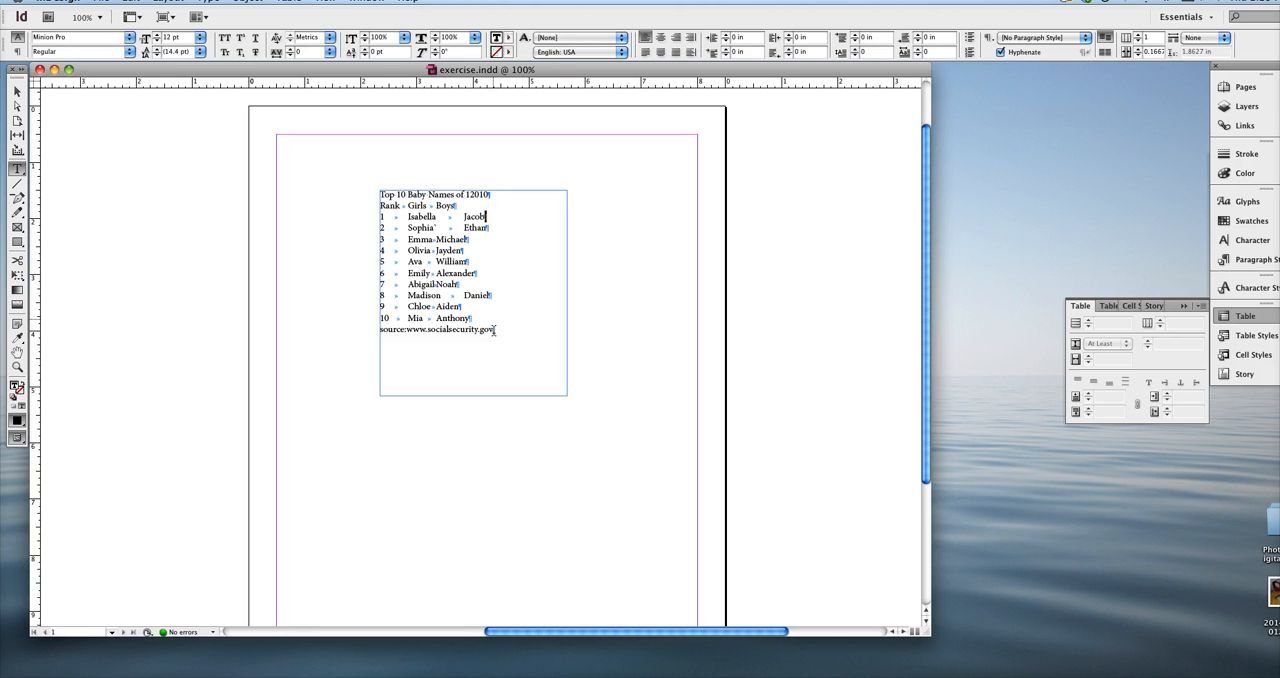
# Convert the baby names text into a table using Tab column and Paragraph row separators
pyautogui.click(496, 328)
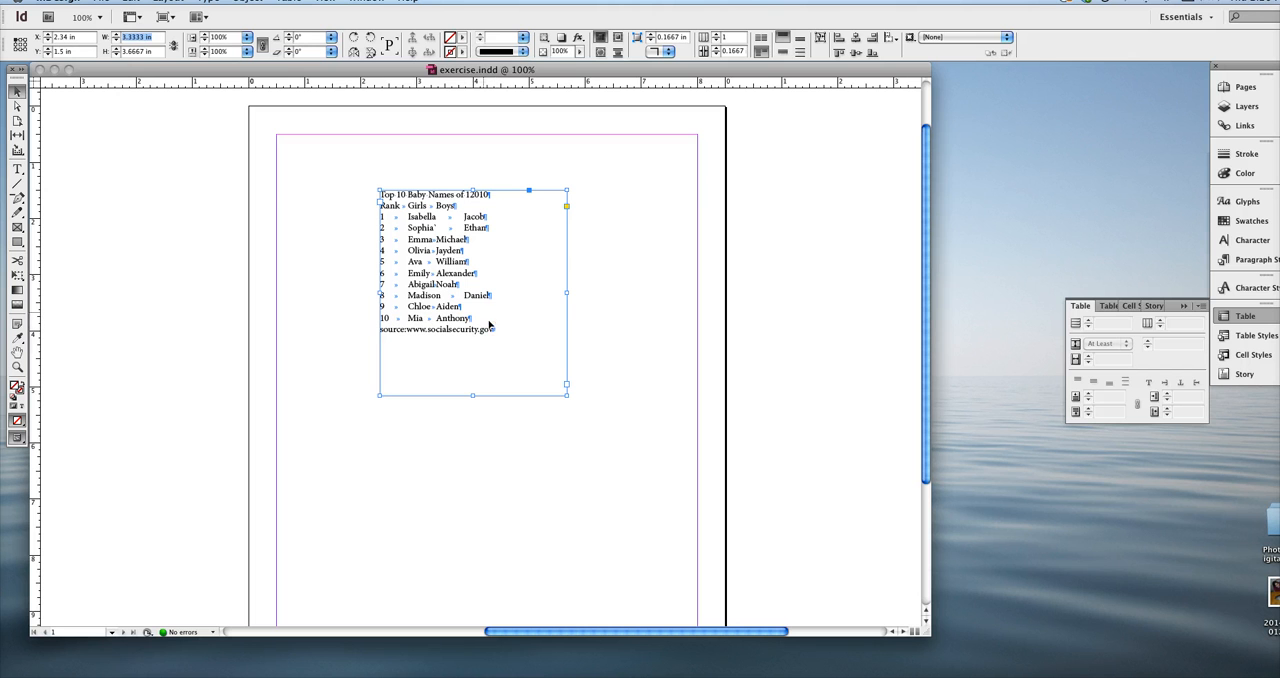
pyautogui.moveTo(616, 278)
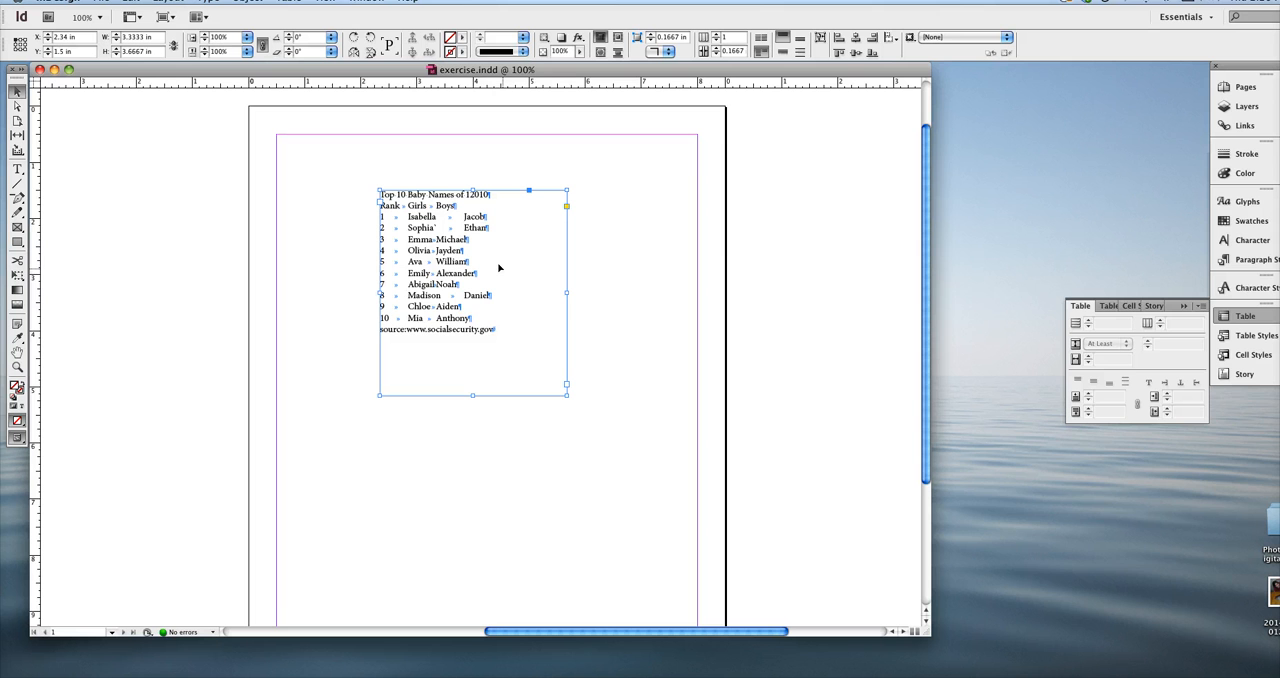
pyautogui.moveTo(338, 298)
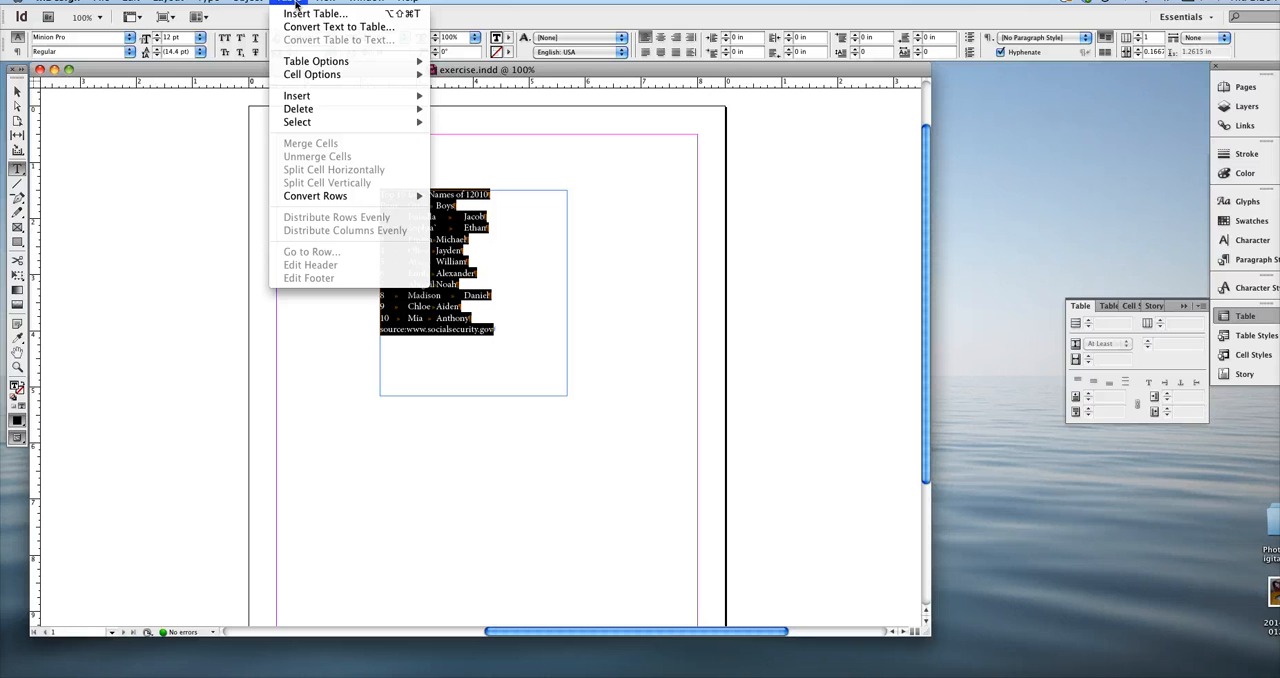
pyautogui.moveTo(336, 26)
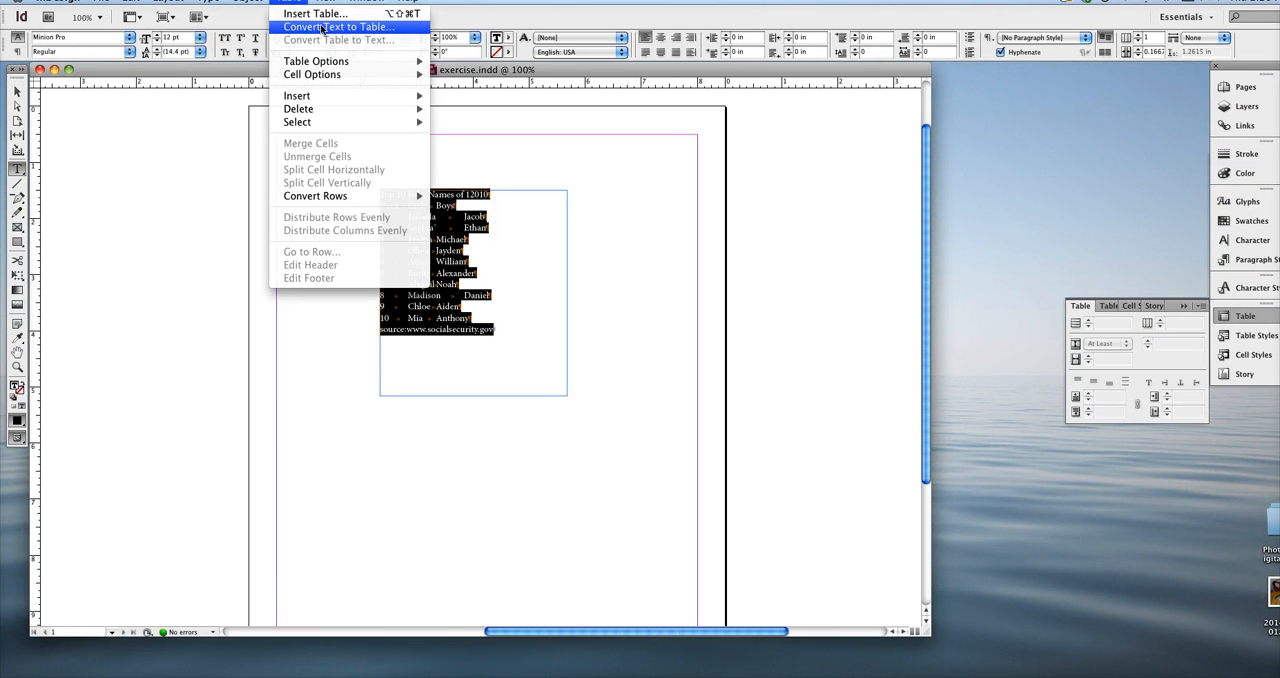
pyautogui.click(342, 22)
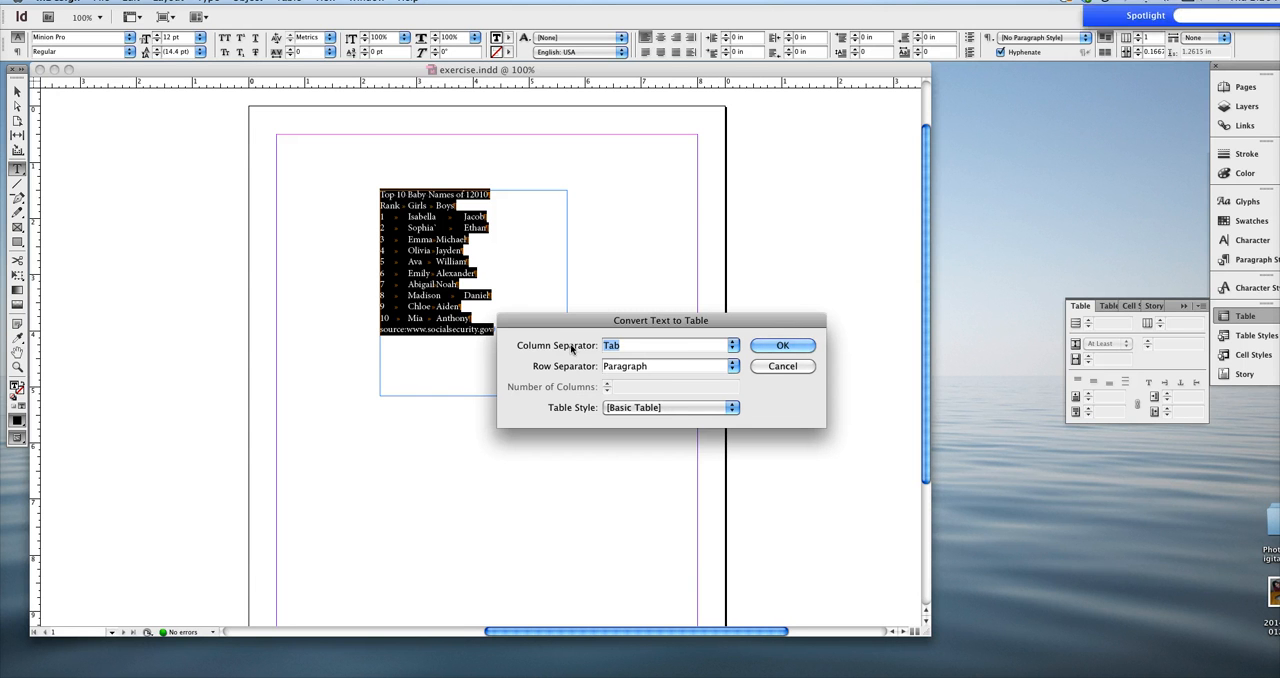
pyautogui.moveTo(712, 362)
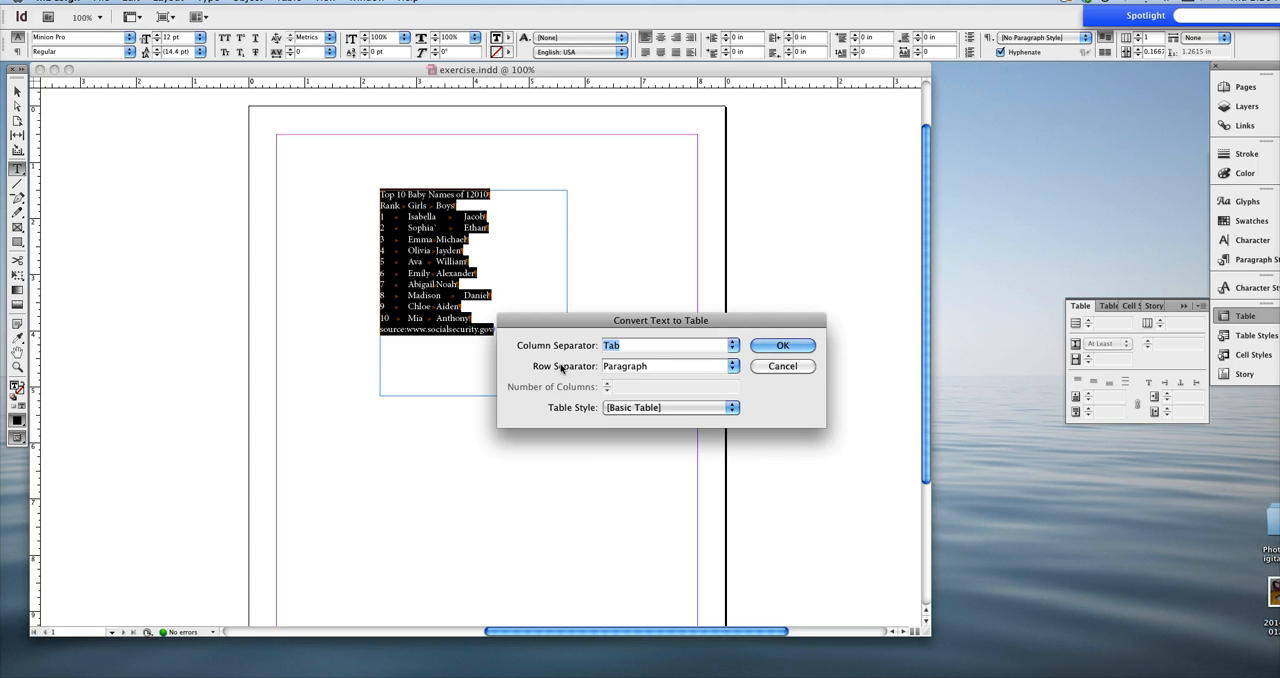
pyautogui.click(784, 344)
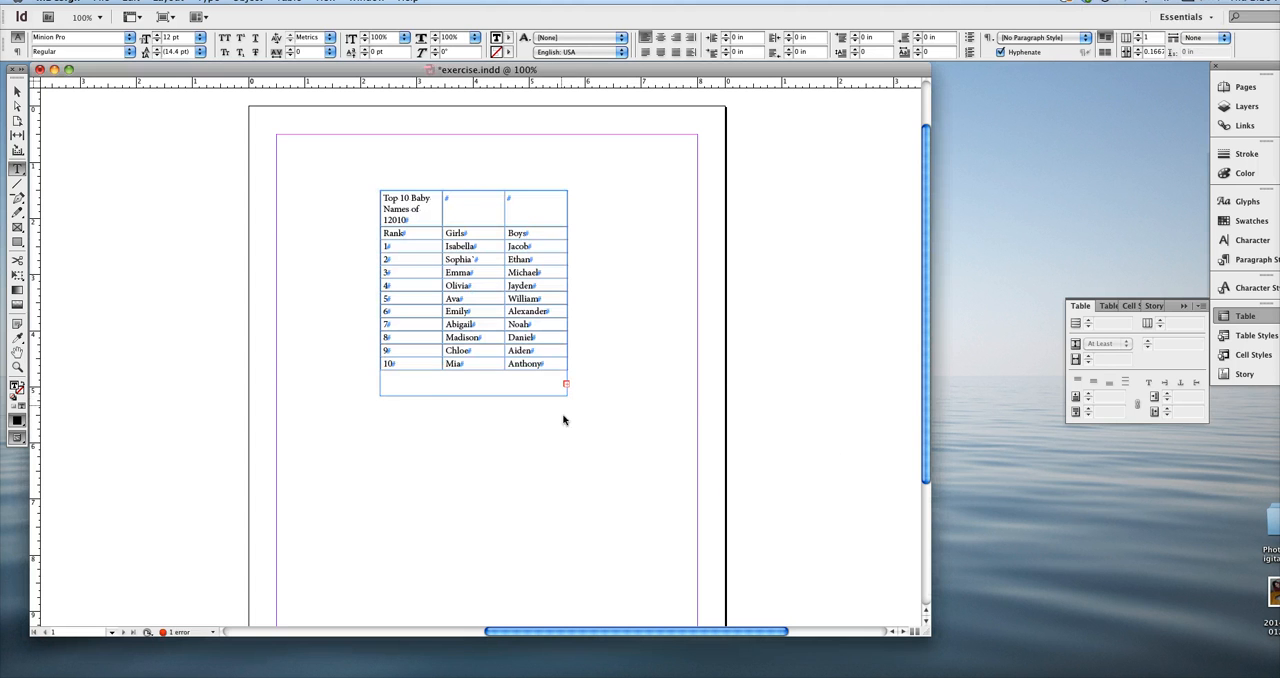
pyautogui.moveTo(576, 378)
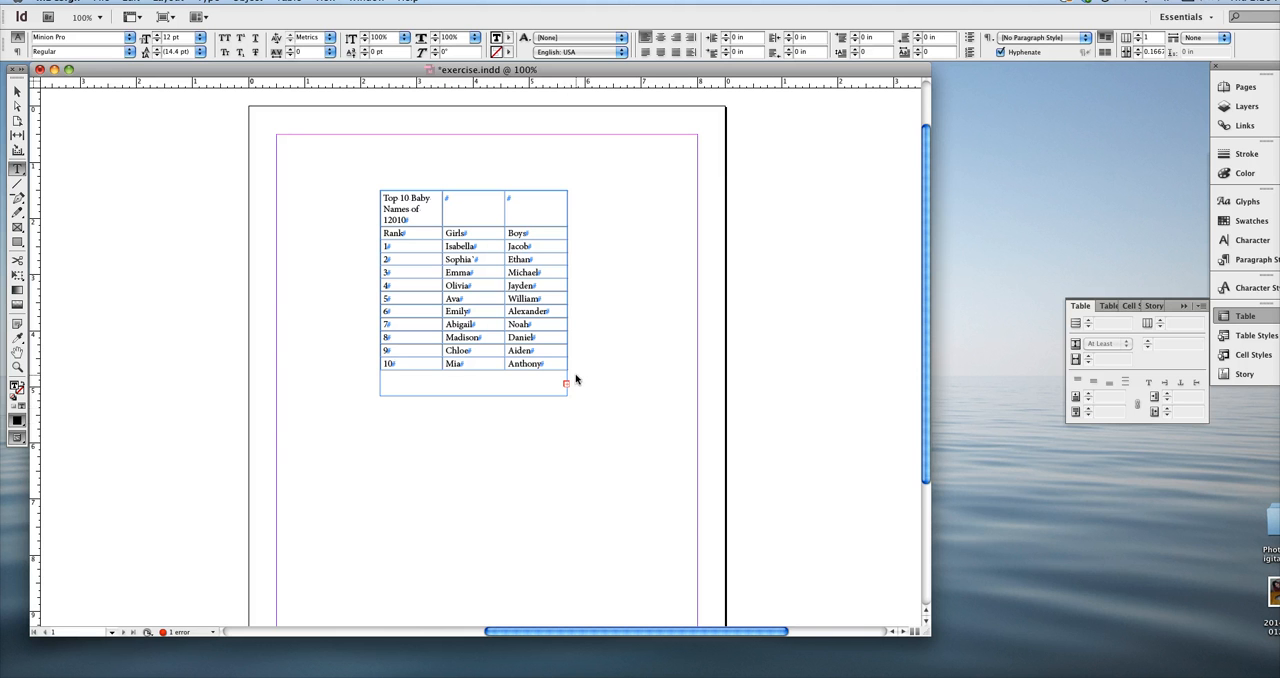
# Place the insertion point in the table's title cell to select the top row
pyautogui.click(470, 284)
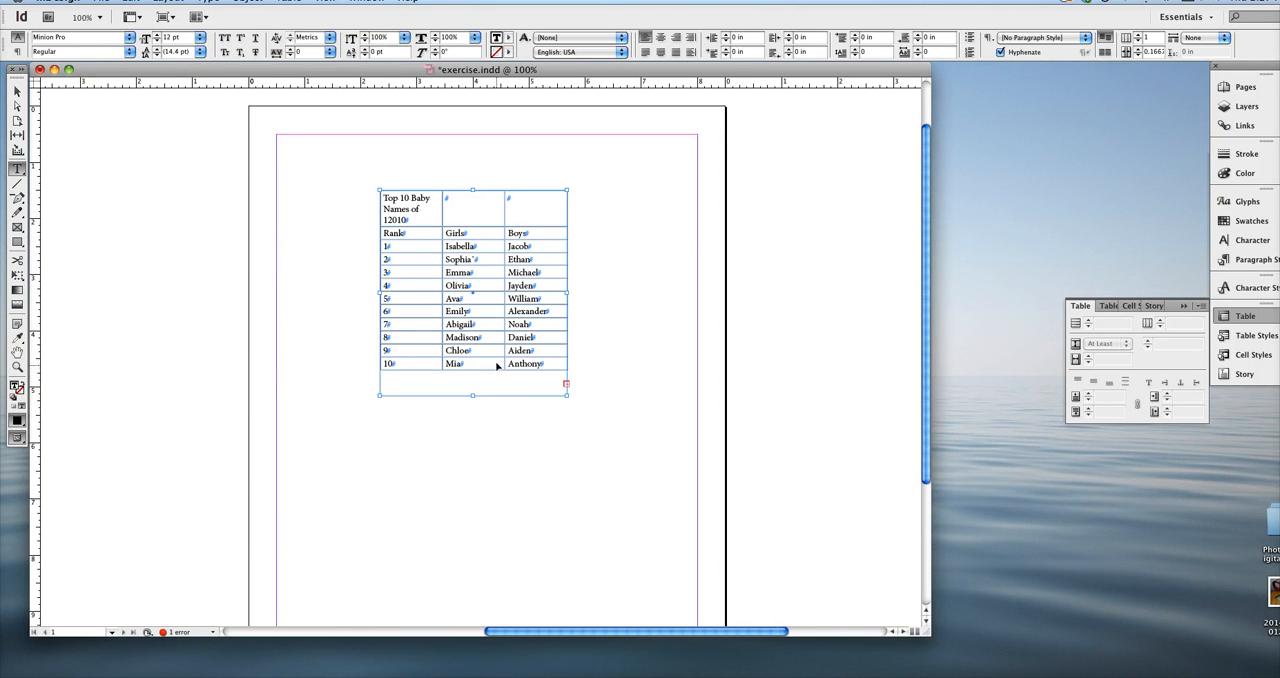
pyautogui.moveTo(488, 346)
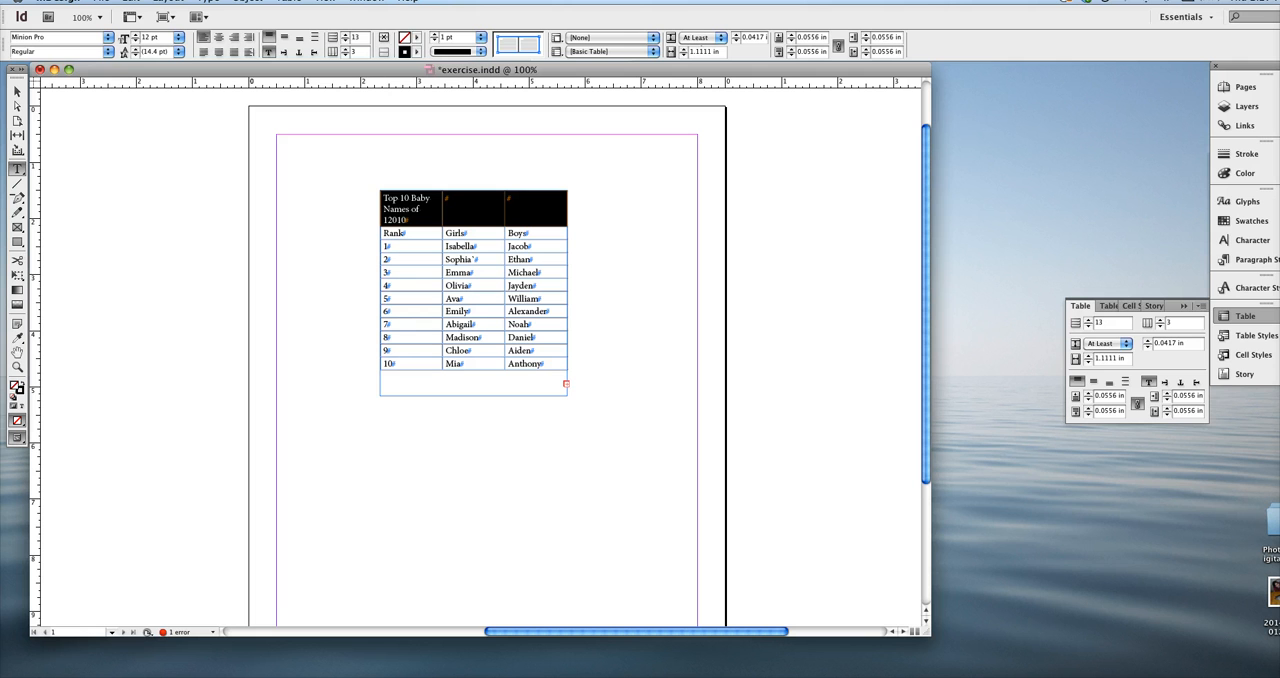
pyautogui.moveTo(372, 28)
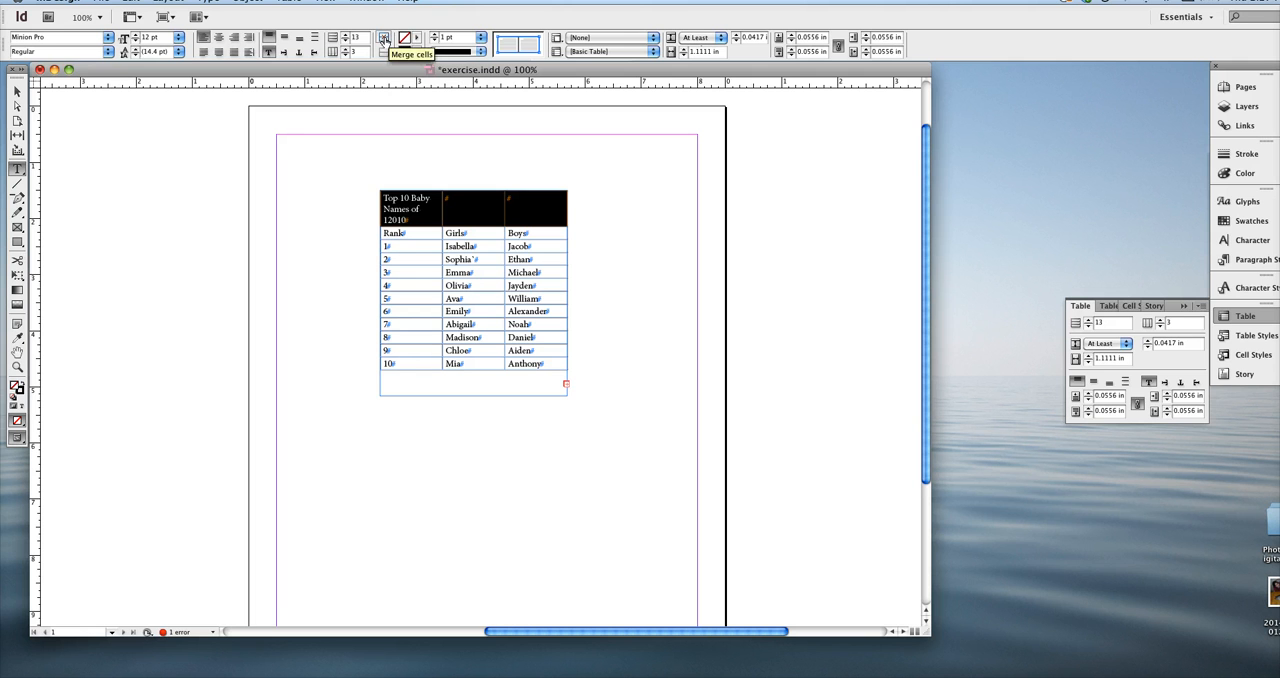
# Merge the three title-row cells into one cell spanning the table width
pyautogui.click(376, 44)
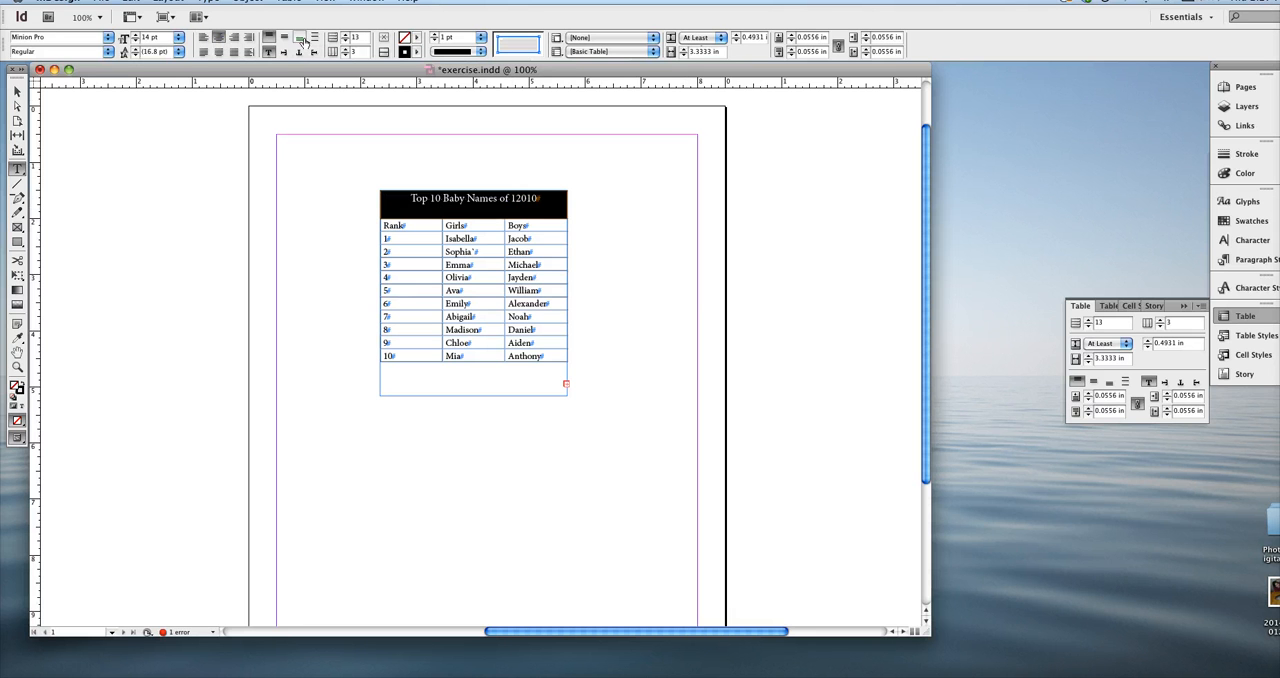
pyautogui.moveTo(284, 40)
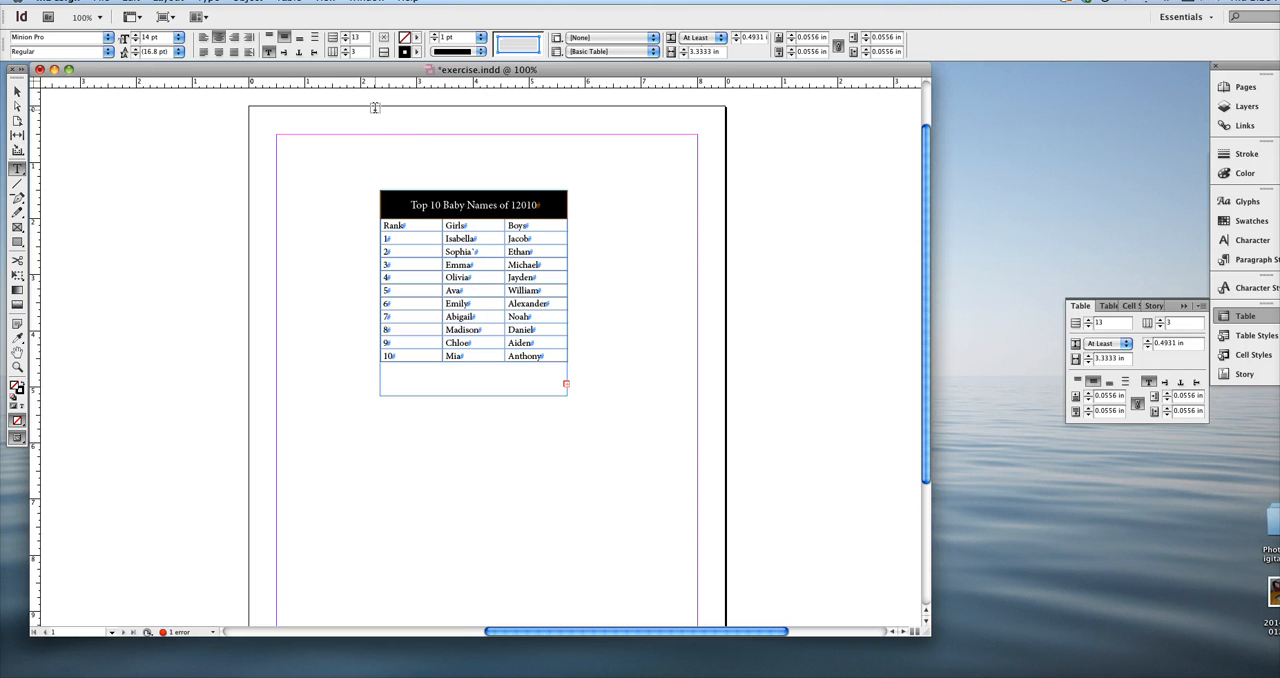
pyautogui.moveTo(532, 182)
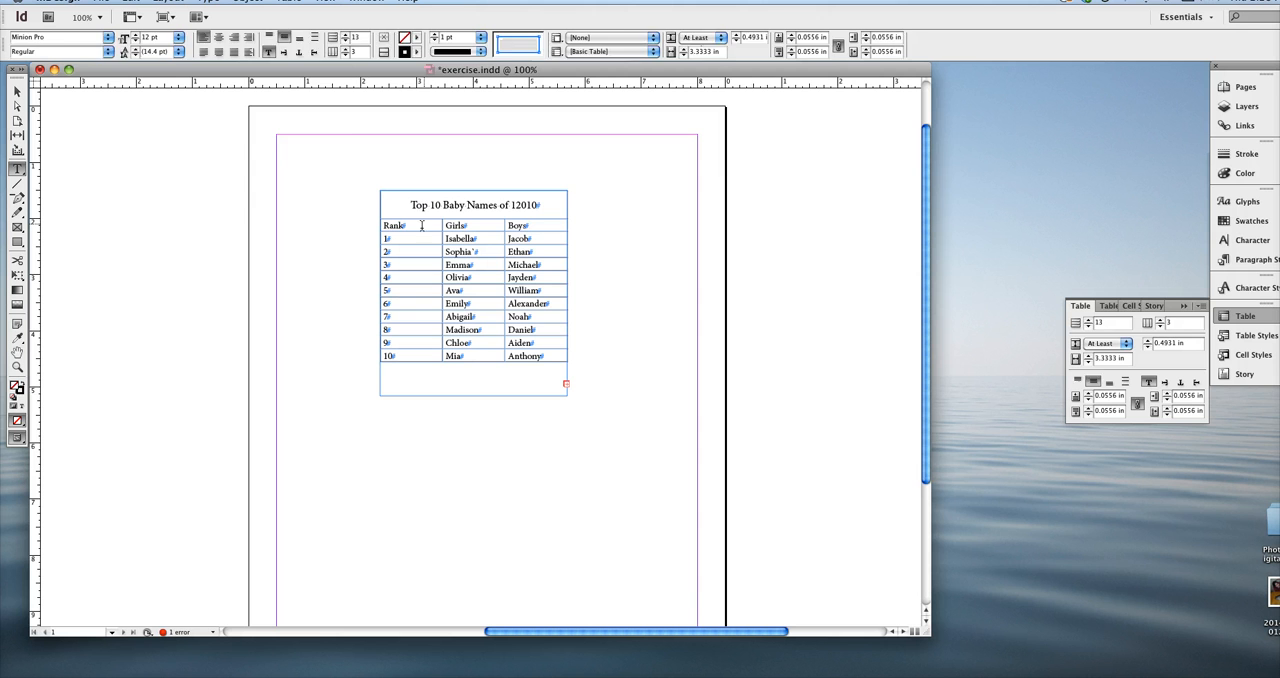
# Vertically centre the selected title in its merged cell via Cell Options Align Center
pyautogui.tripleClick(464, 204)
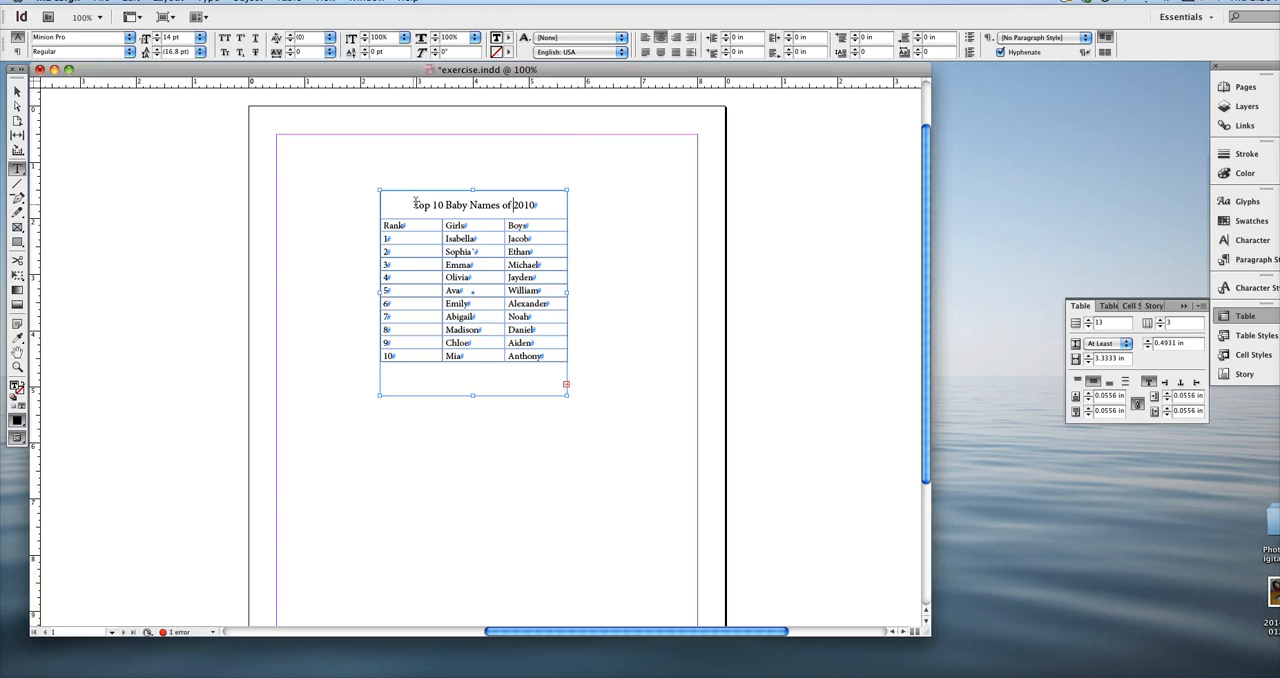
pyautogui.tripleClick(472, 204)
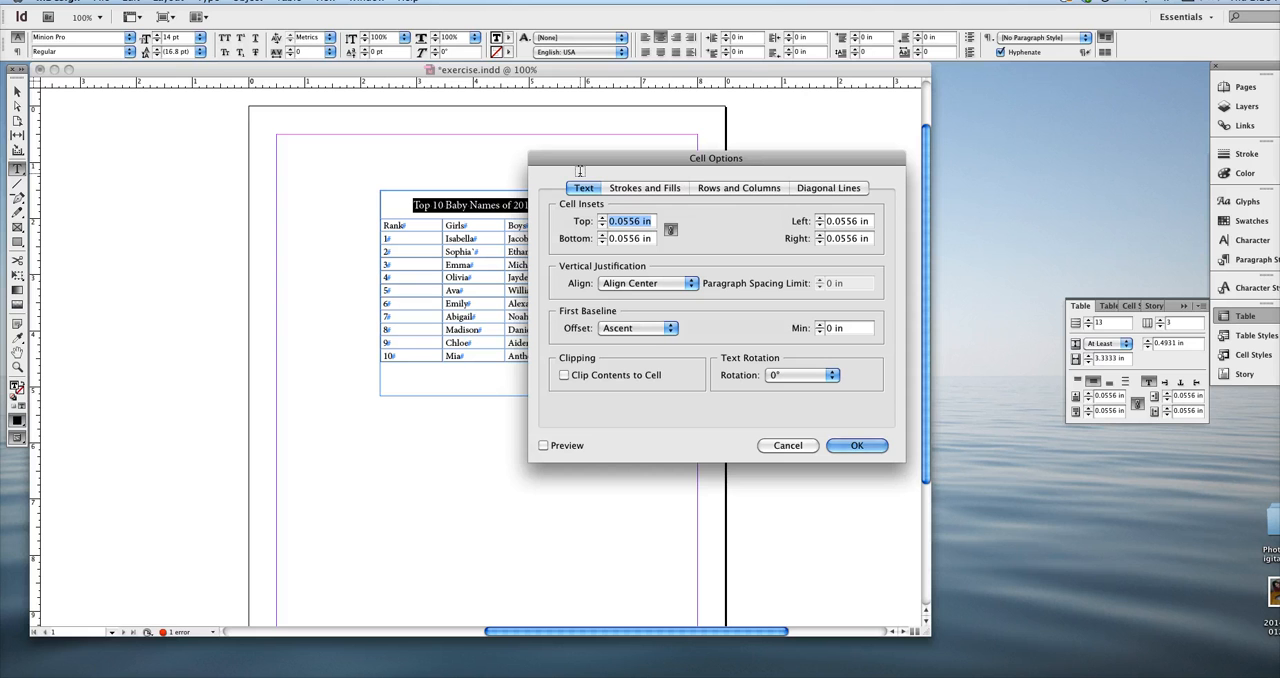
pyautogui.click(856, 444)
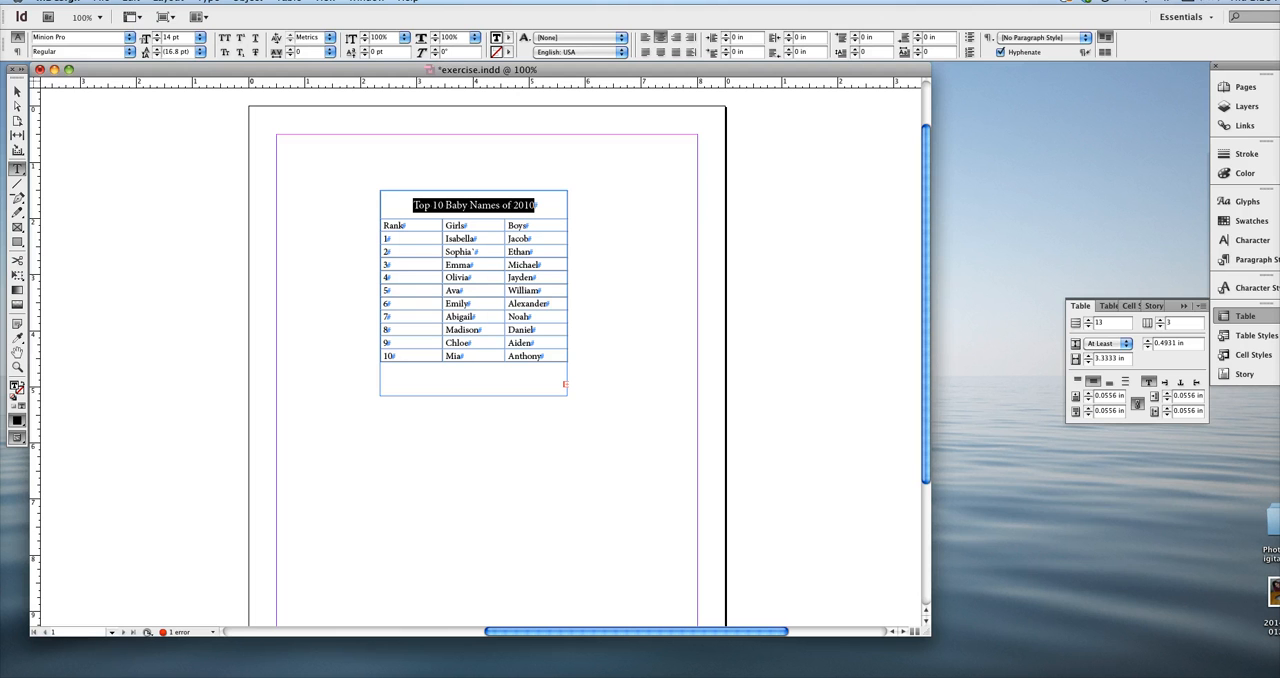
pyautogui.click(128, 48)
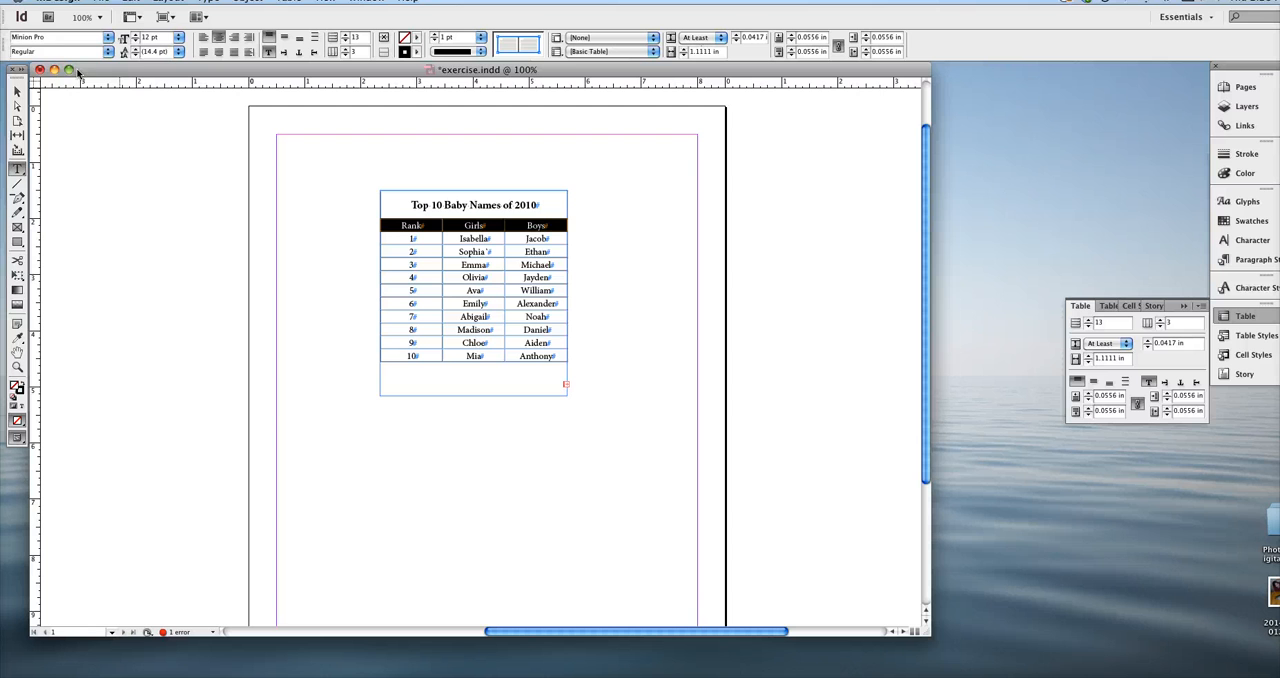
# Make the Rank/Girls/Boys header row bold and select the Rank column cells
pyautogui.click(96, 54)
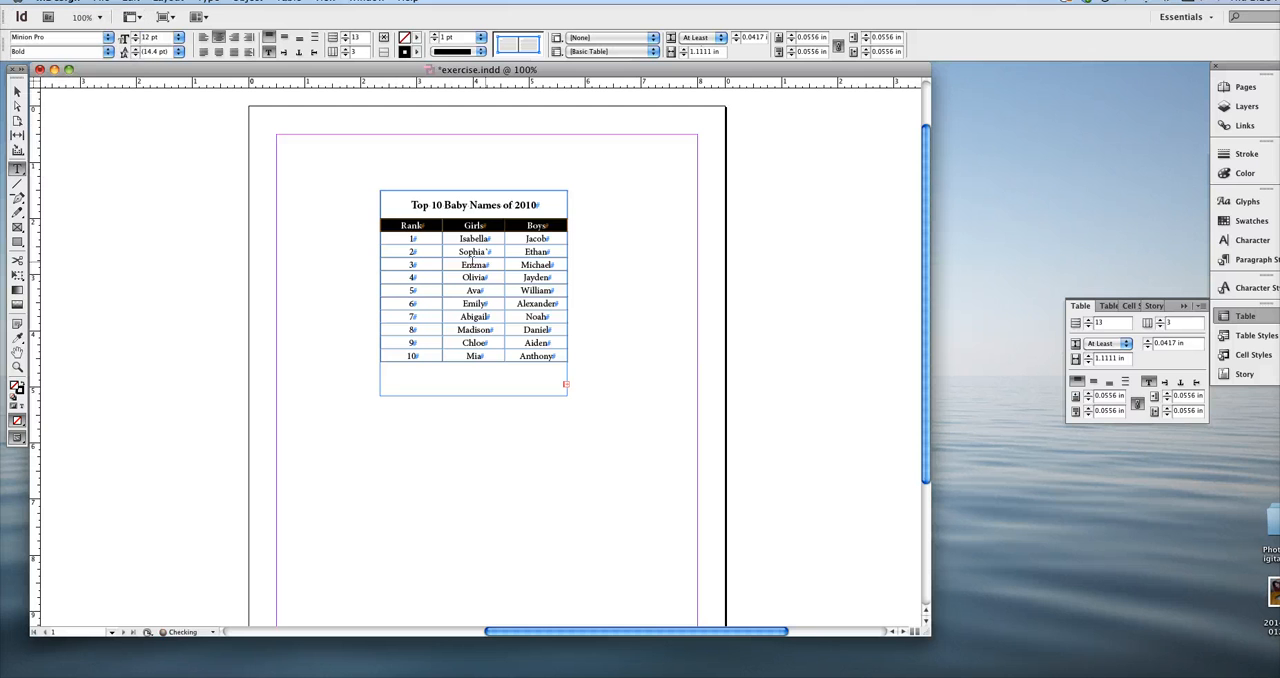
pyautogui.moveTo(412, 238); pyautogui.dragTo(412, 356)
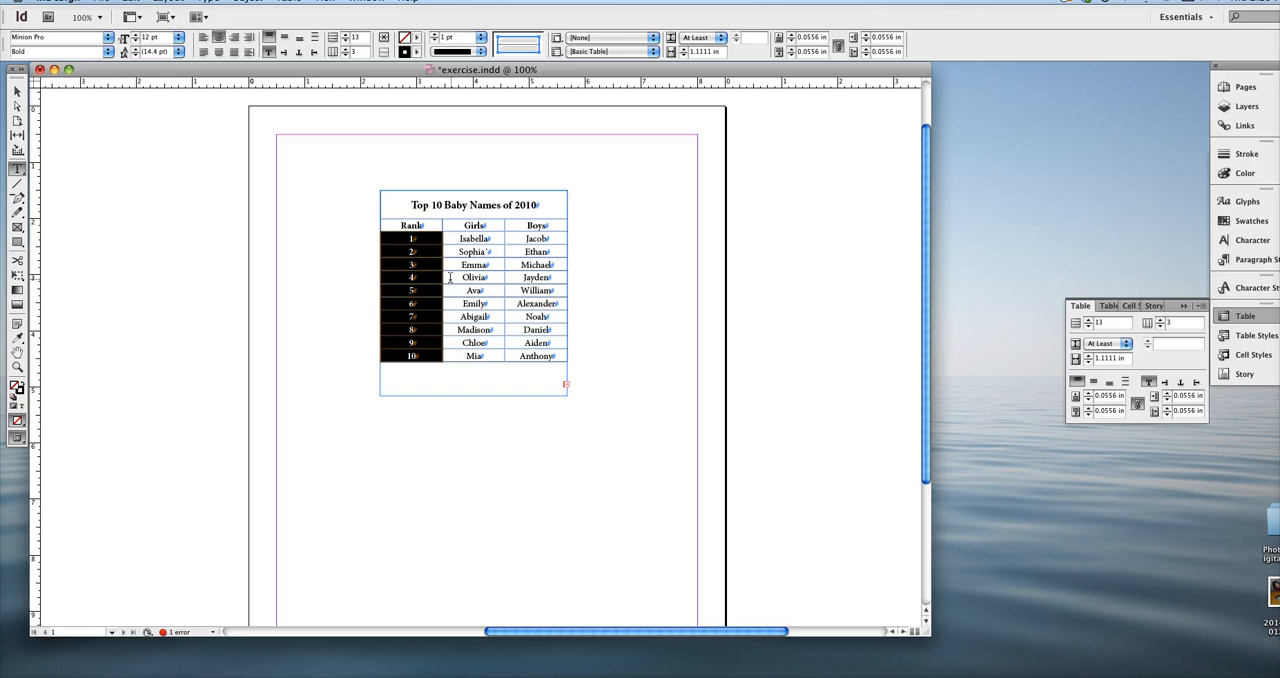
pyautogui.moveTo(438, 316)
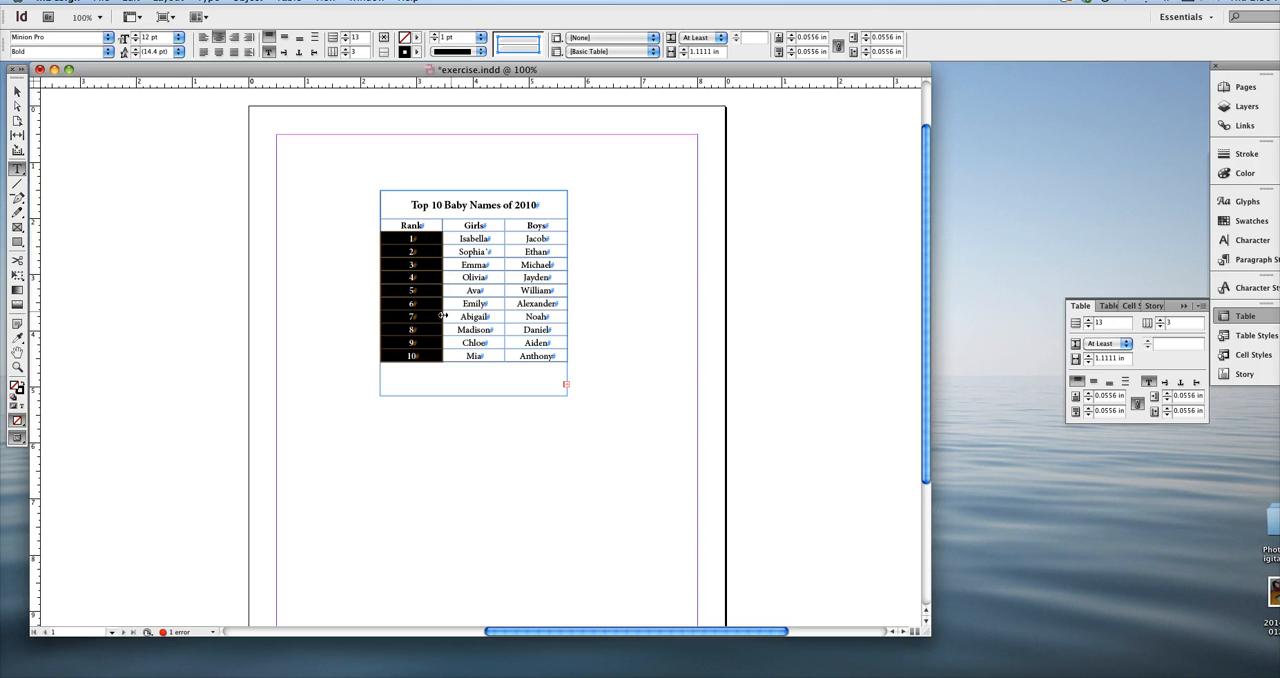
pyautogui.moveTo(442, 292)
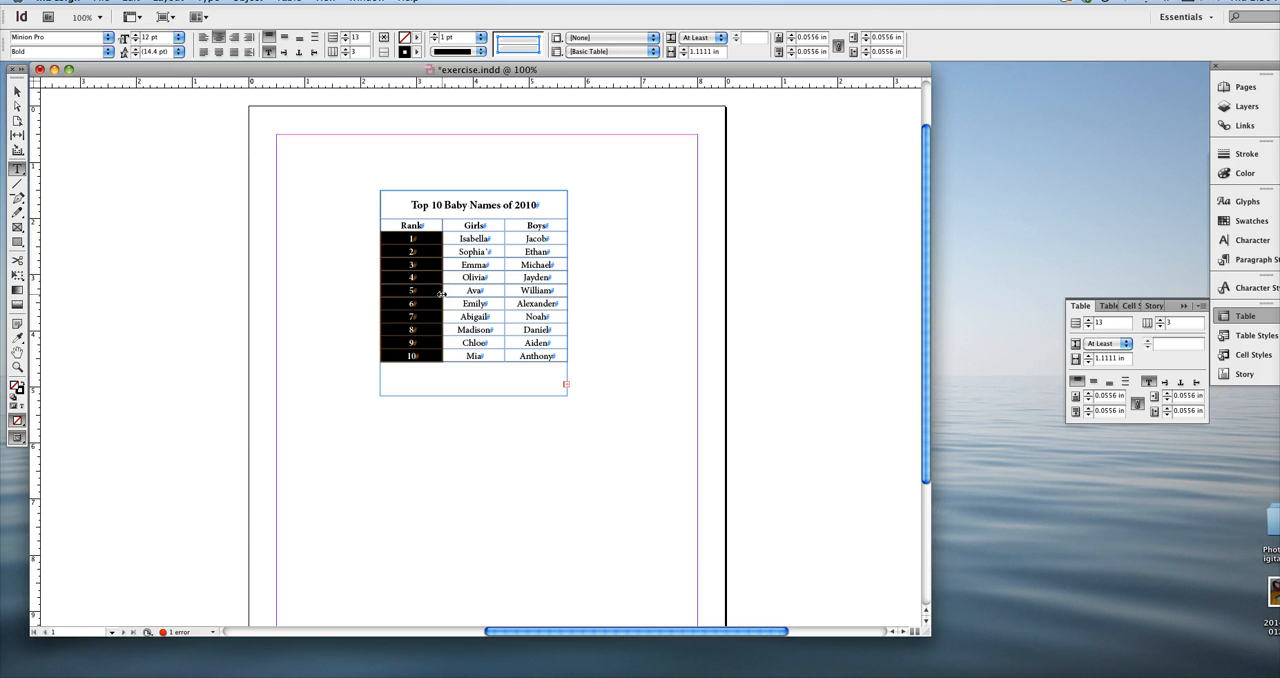